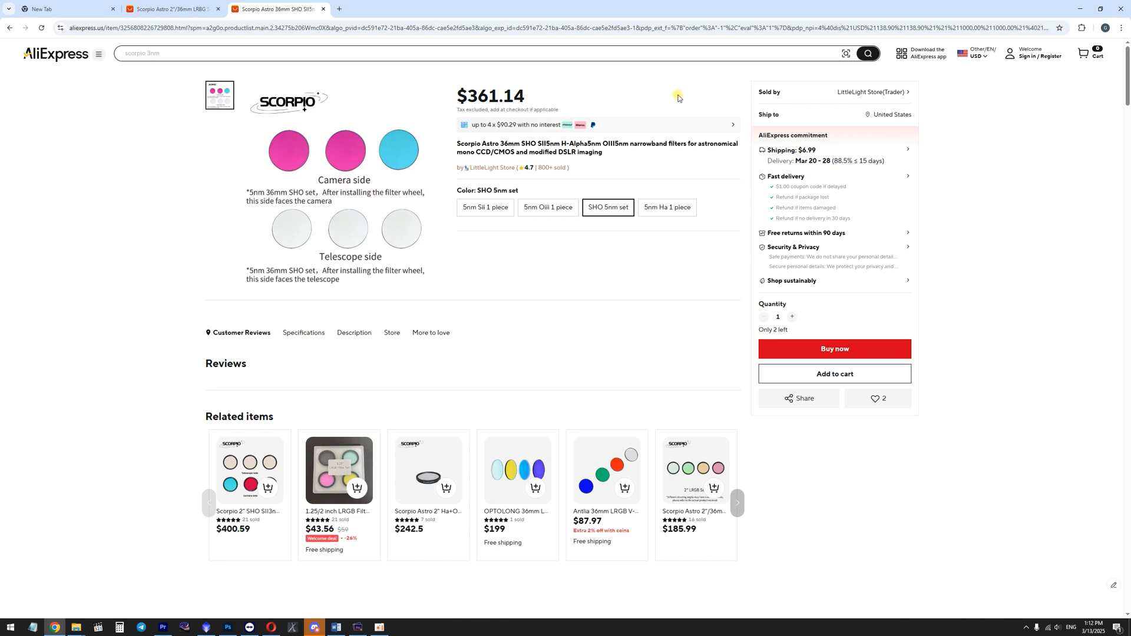
mouse_move(633, 156)
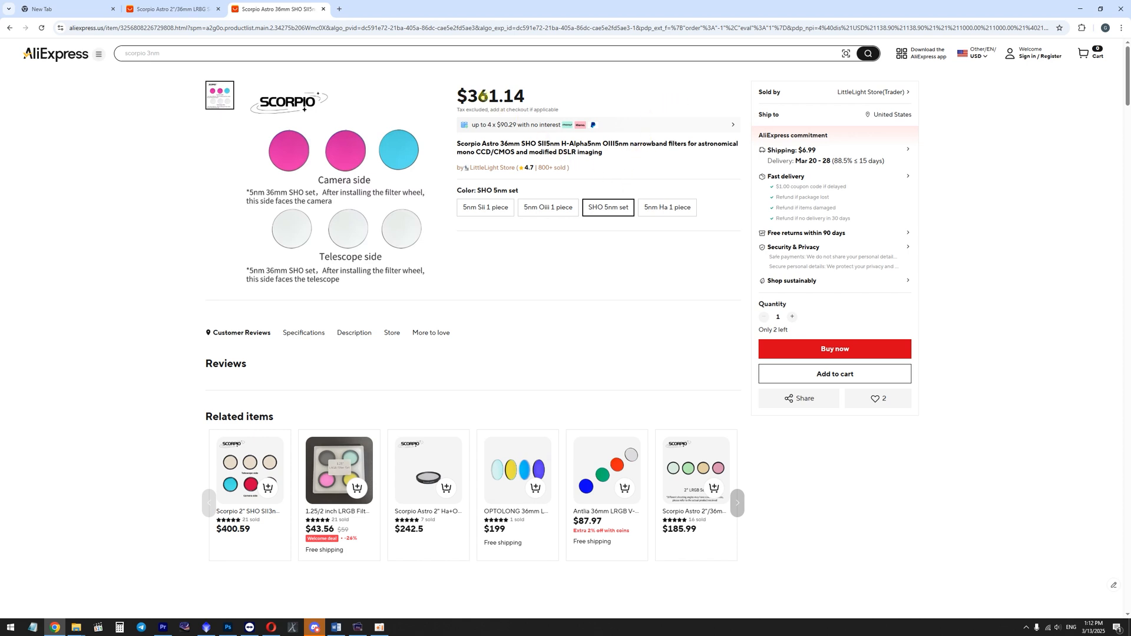
Compare the single 5nm Sii piece, then select the single 5nm Ha filter at $138.90
left_click(484, 208)
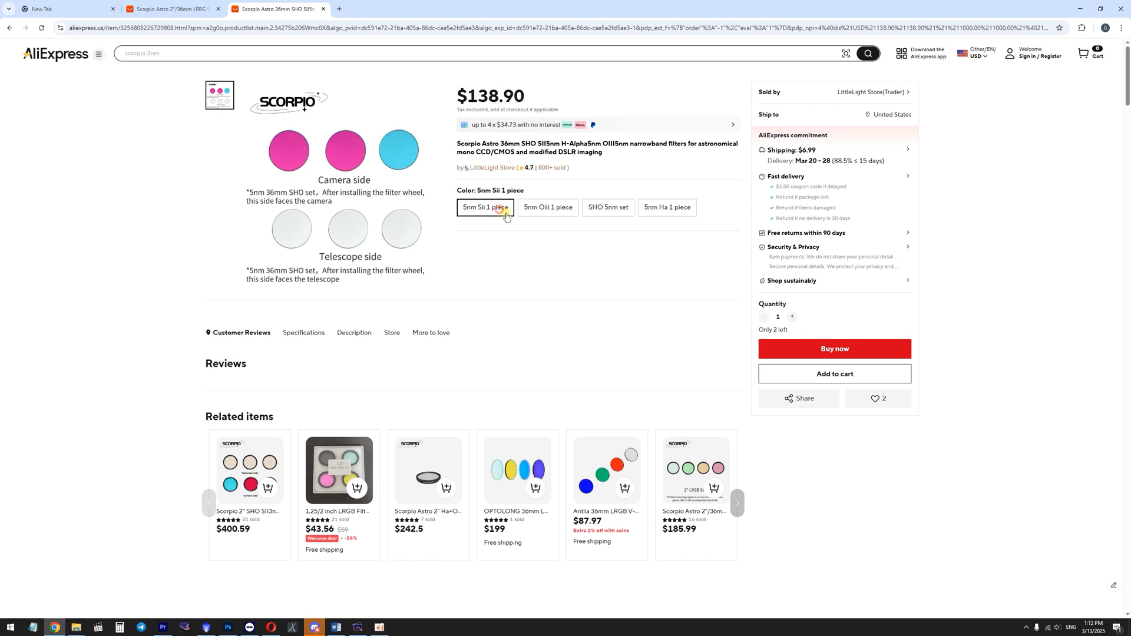
left_click(665, 208)
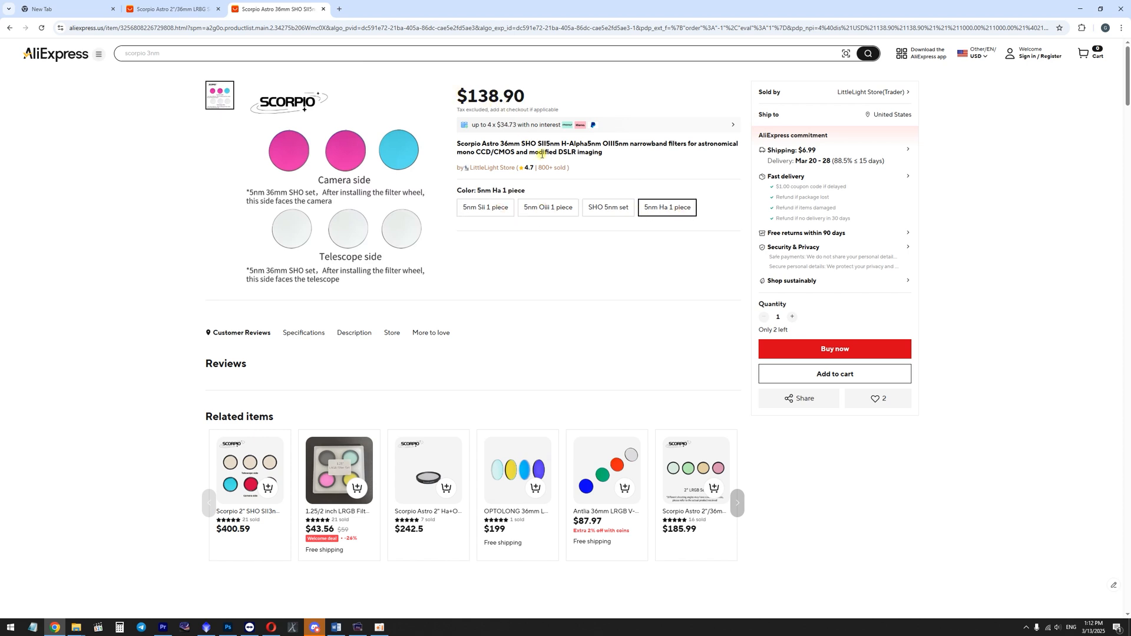
Scroll to the Description section listing the filter features and wavelengths
scroll("down", 3)
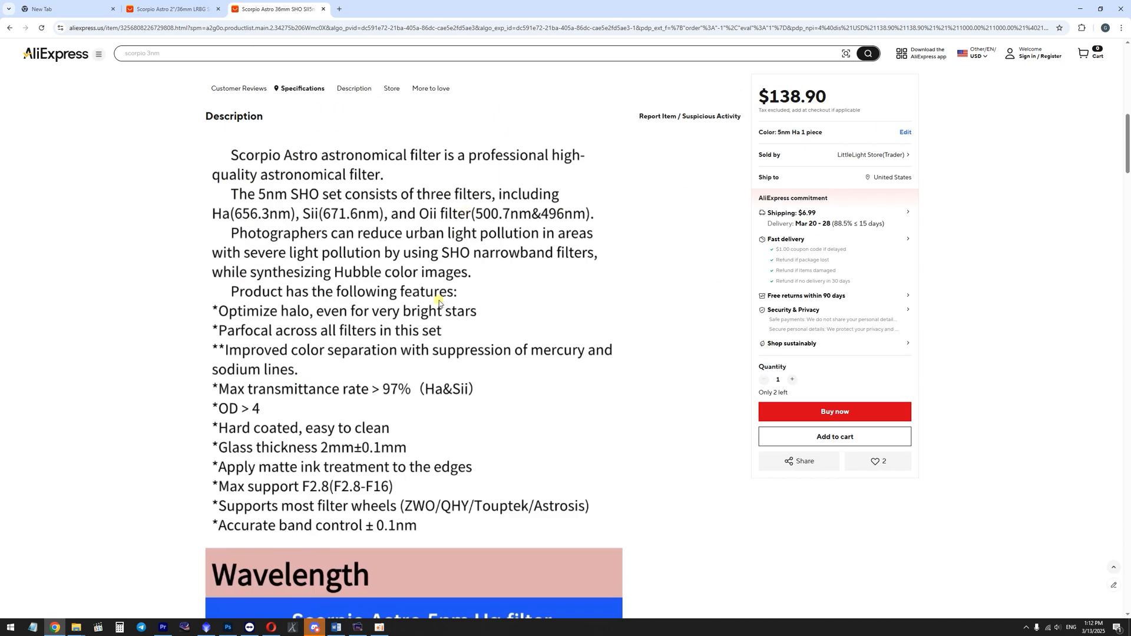
scroll("down", 3)
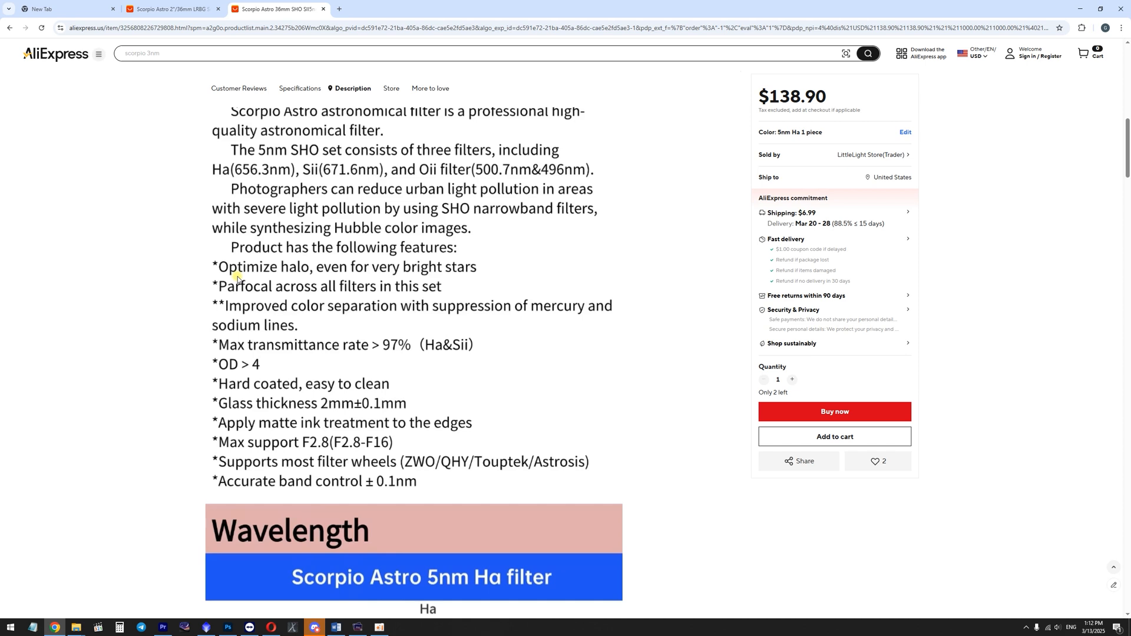
mouse_move(246, 354)
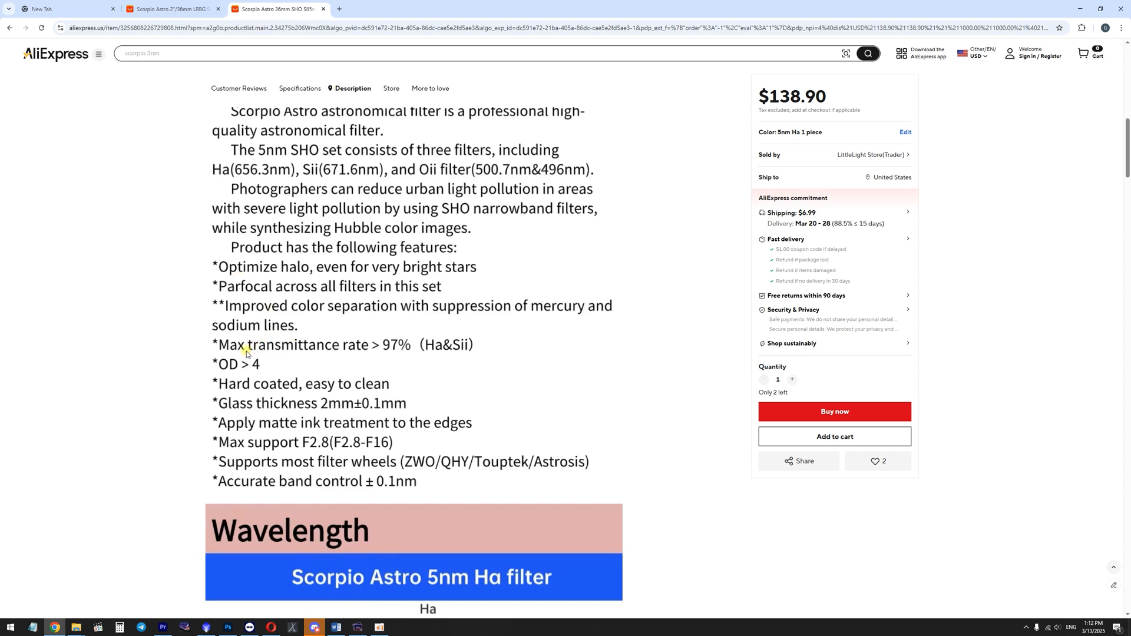
mouse_move(401, 356)
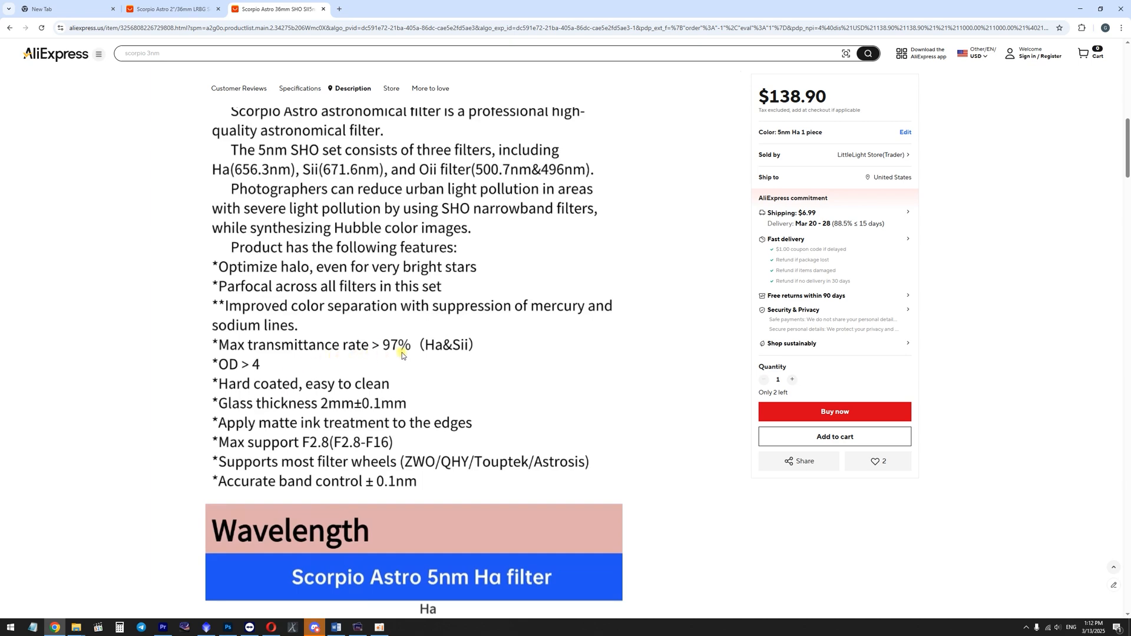
mouse_move(465, 358)
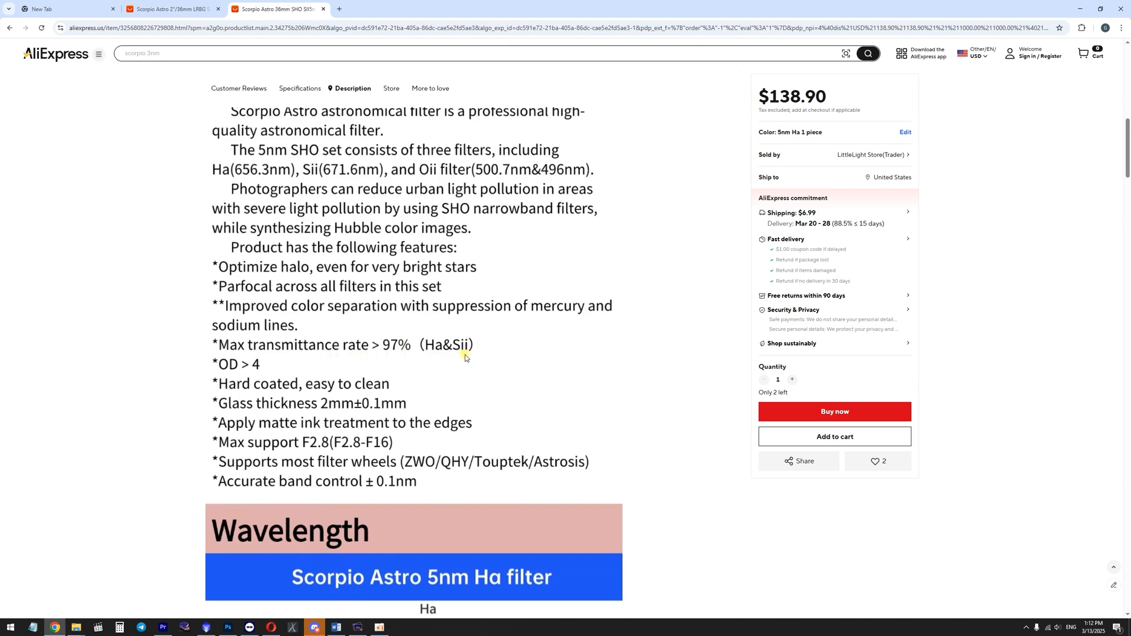
Scroll through the Ha, SII and OIII transmission charts, ending on the OIII chart
scroll("down", 3)
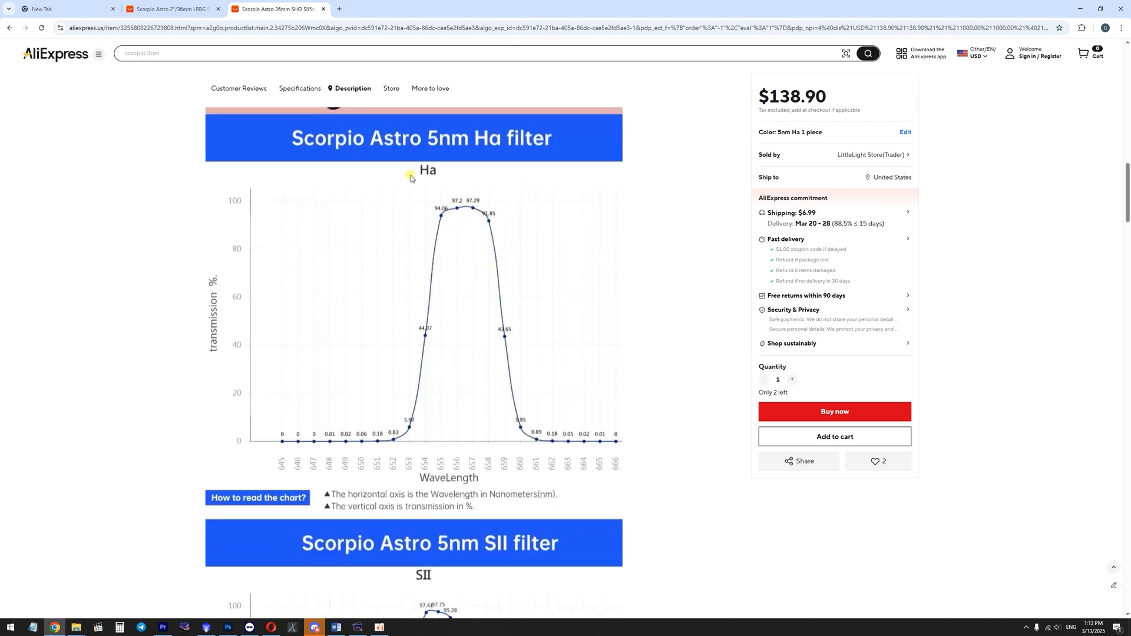
scroll("up", 3)
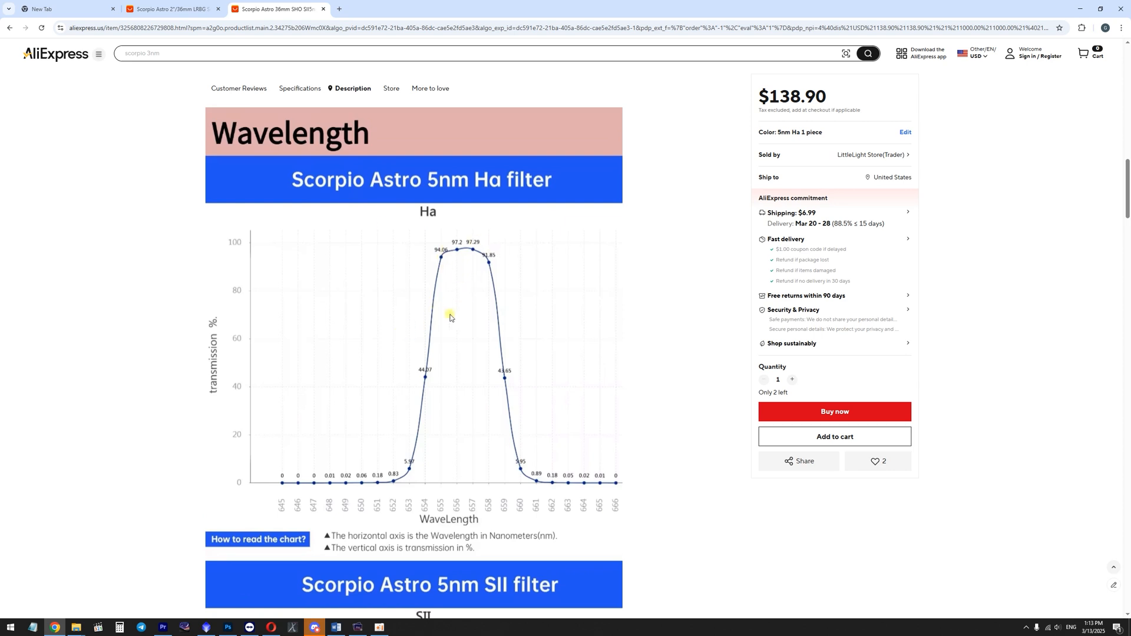
mouse_move(497, 310)
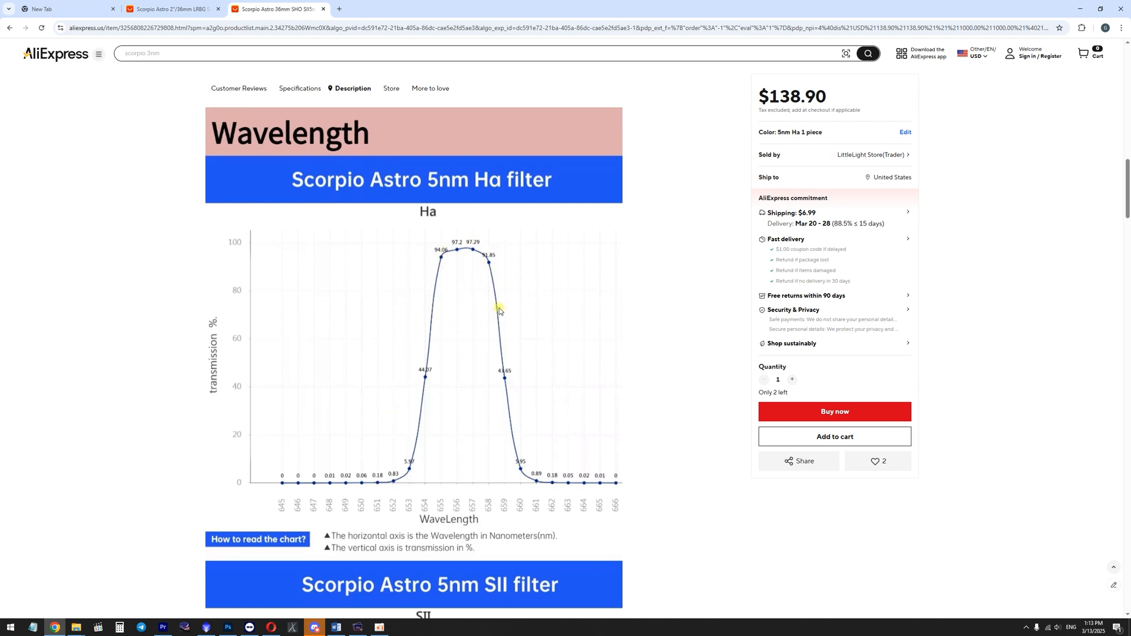
mouse_move(481, 261)
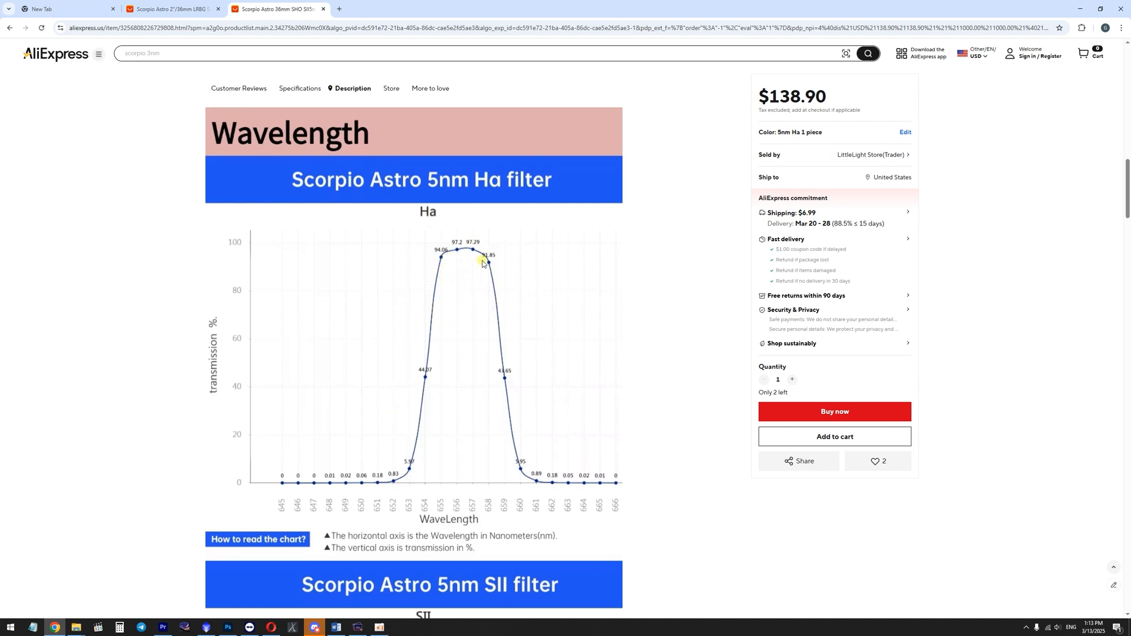
scroll("down", 3)
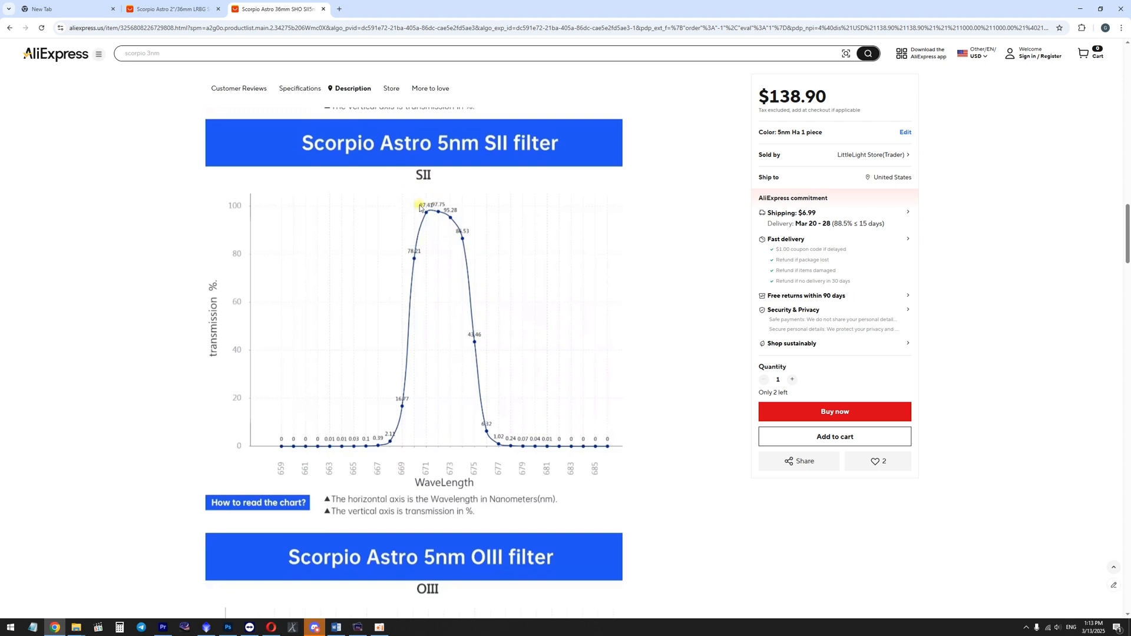
scroll("down", 3)
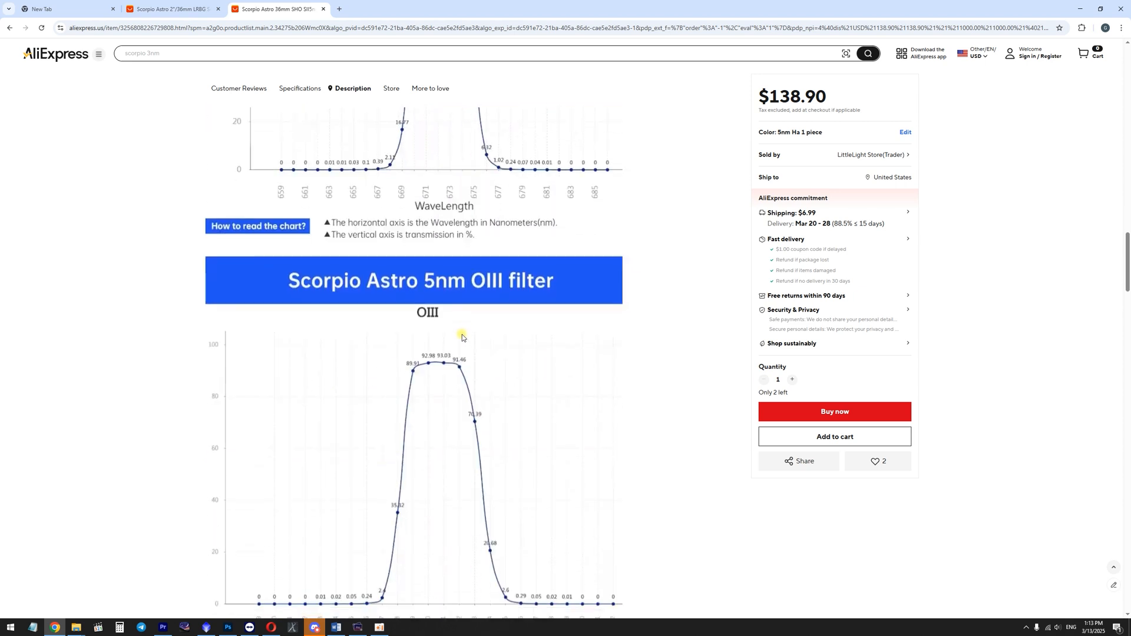
scroll("down", 3)
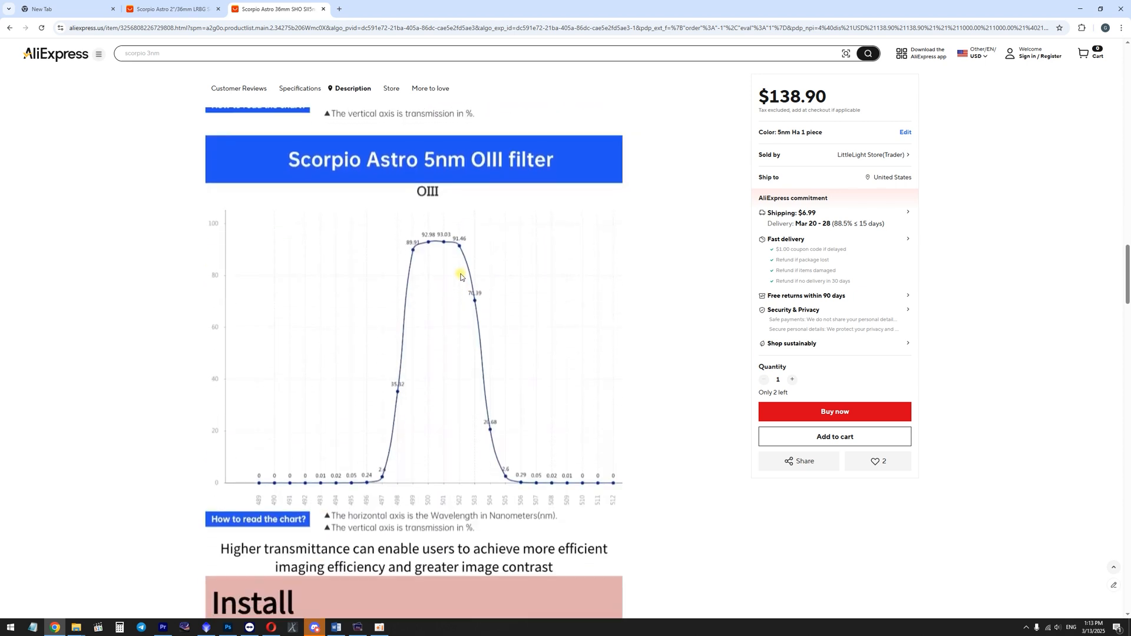
mouse_move(398, 251)
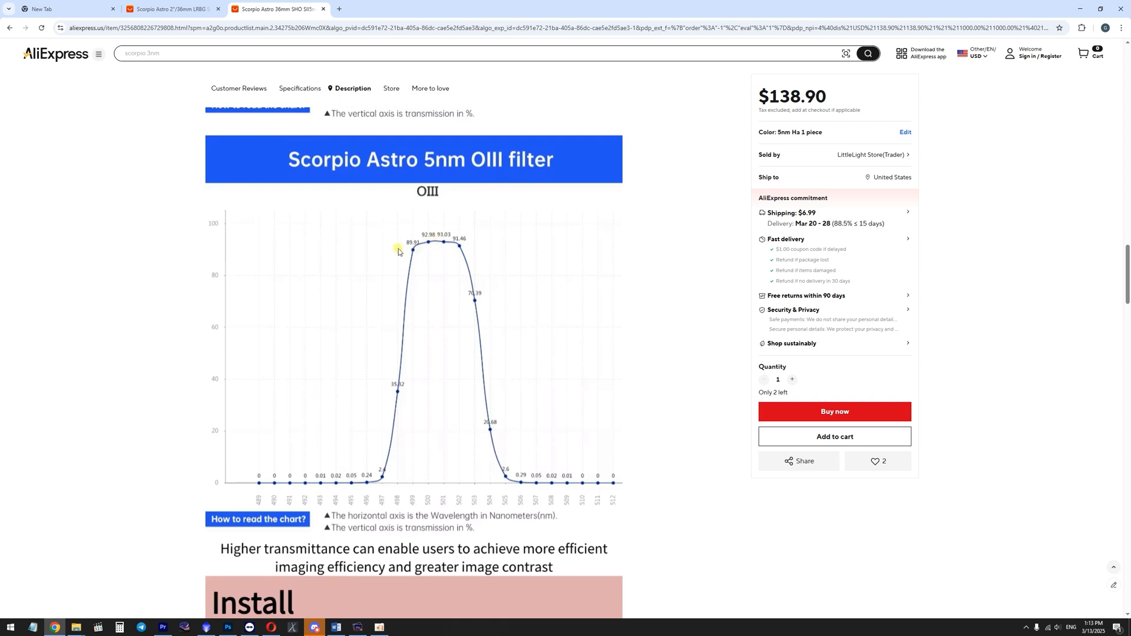
mouse_move(407, 243)
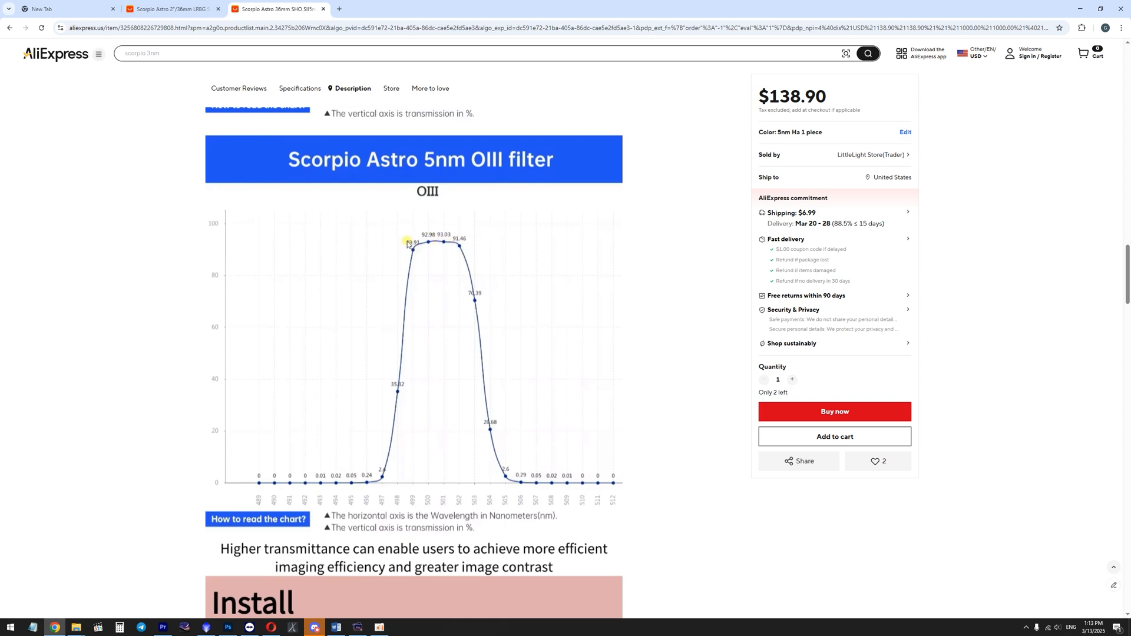
scroll("down", 3)
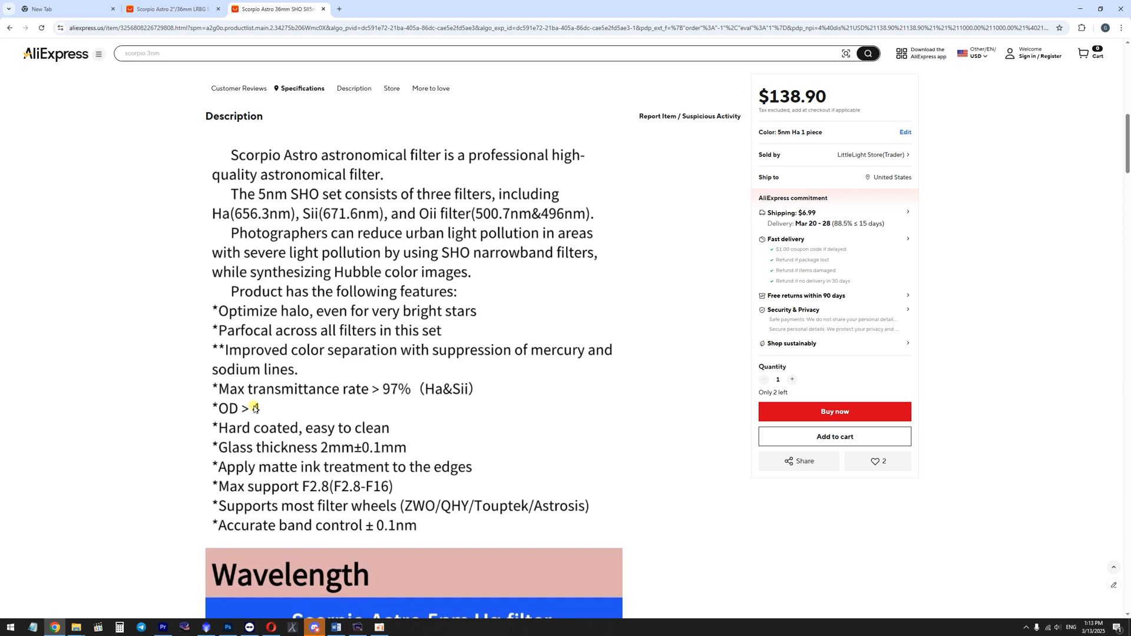
mouse_move(275, 422)
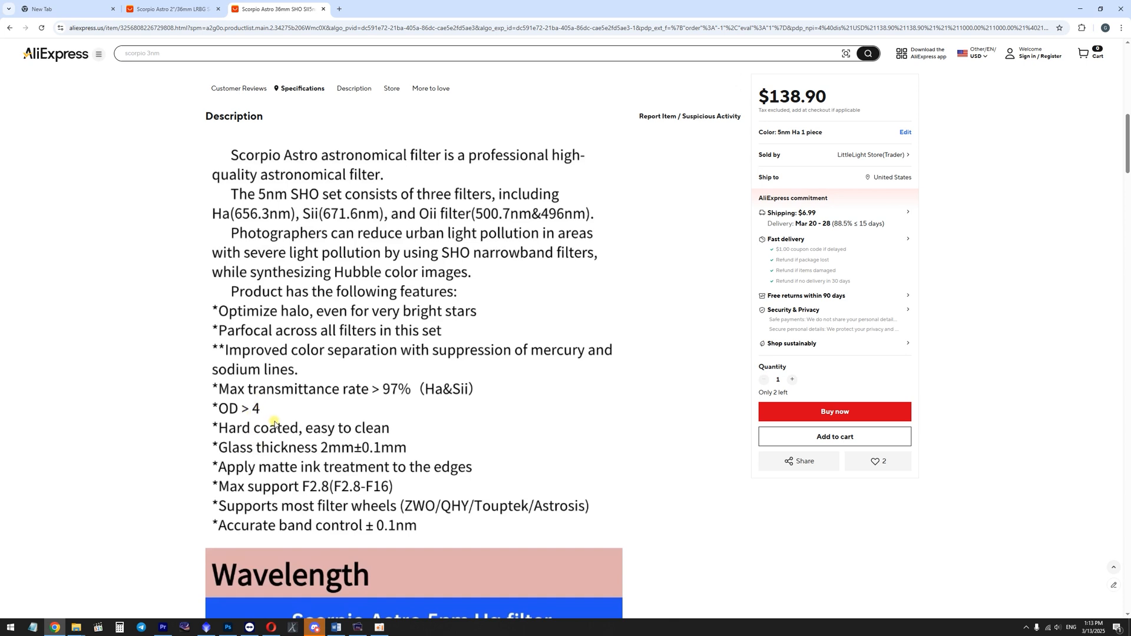
scroll("down", 3)
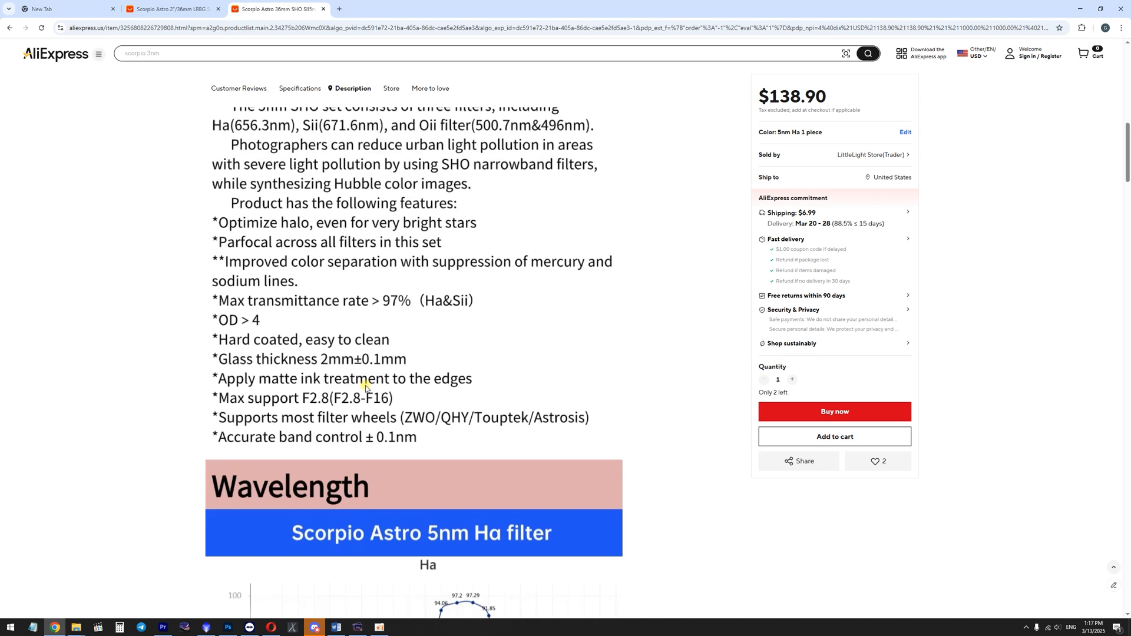
scroll("down", 3)
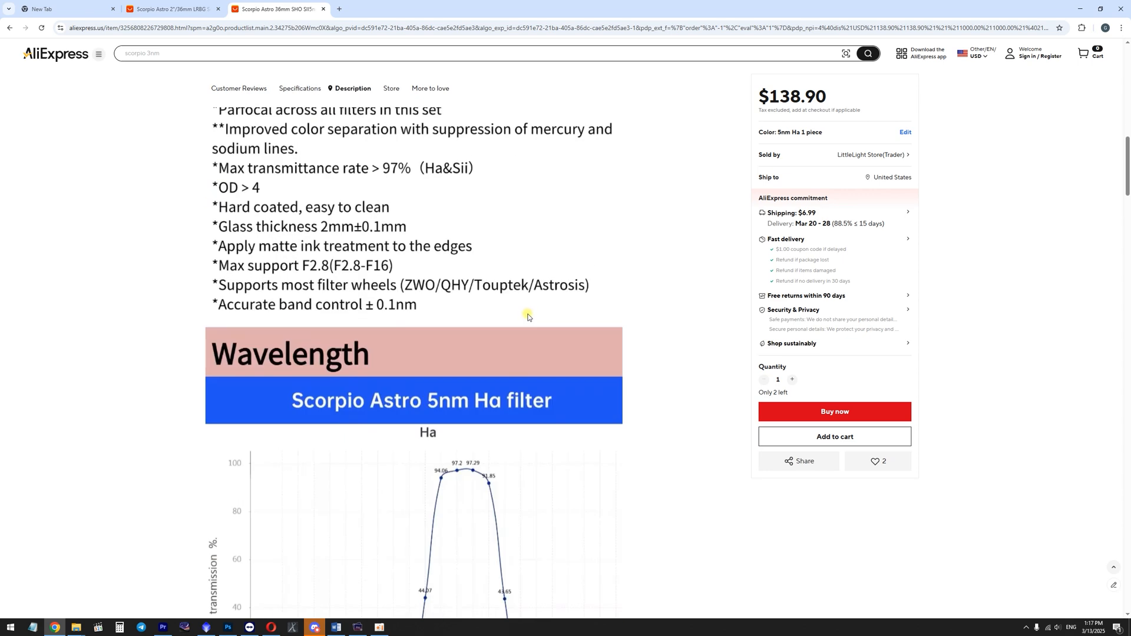
scroll("down", 3)
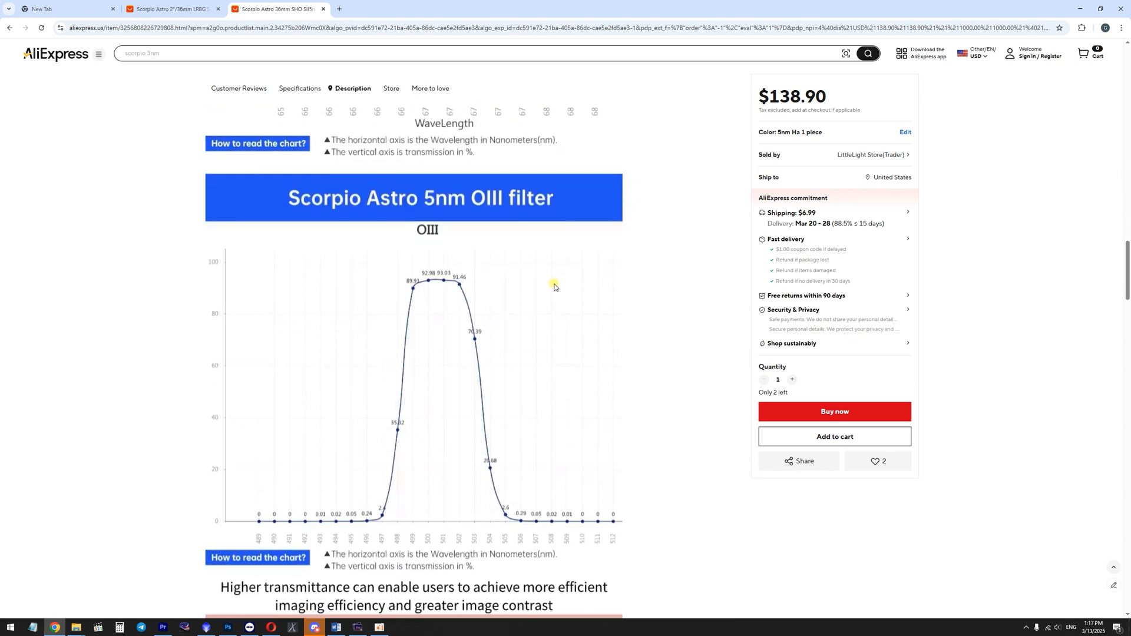